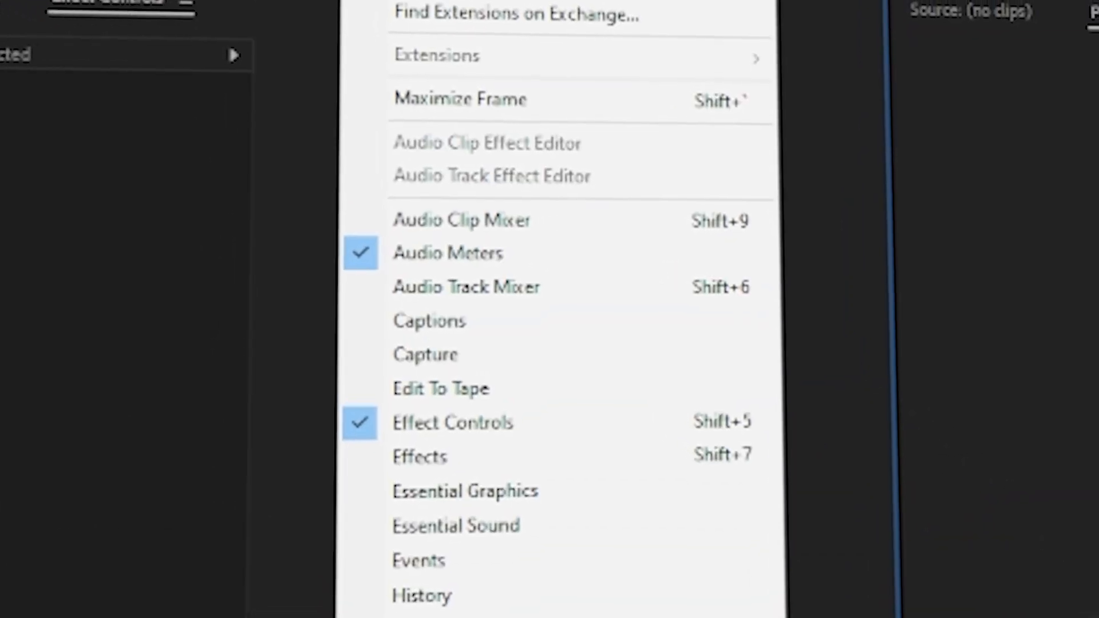
- Search 'COLOR KEY' in the Effects panel, then close it leaving Project and Effect Controls
click(420, 456)
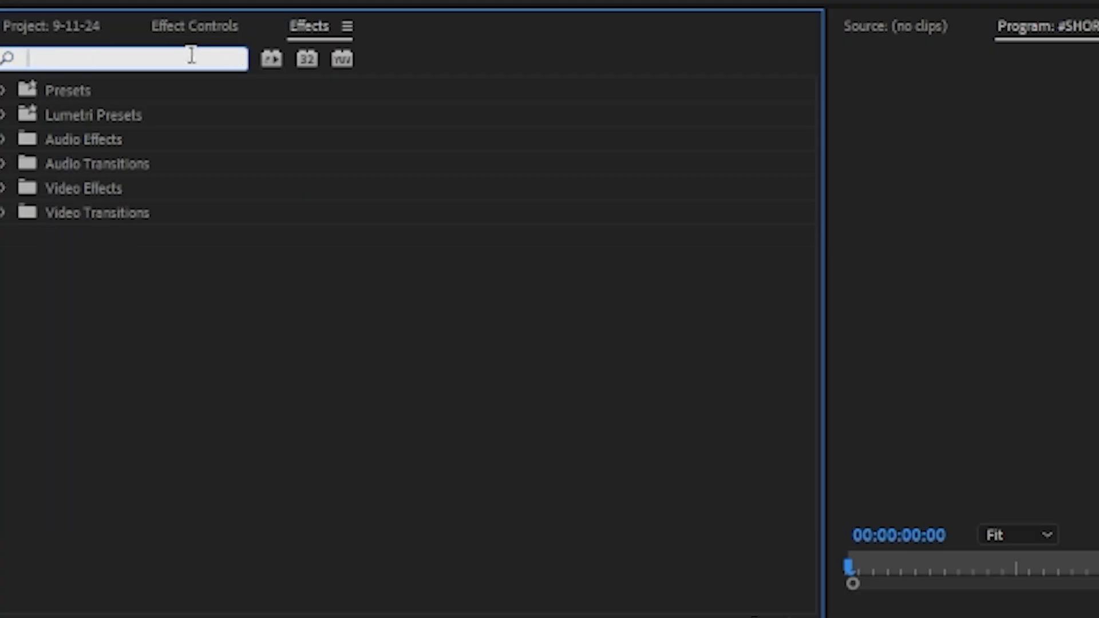
text(COLOR KEY)
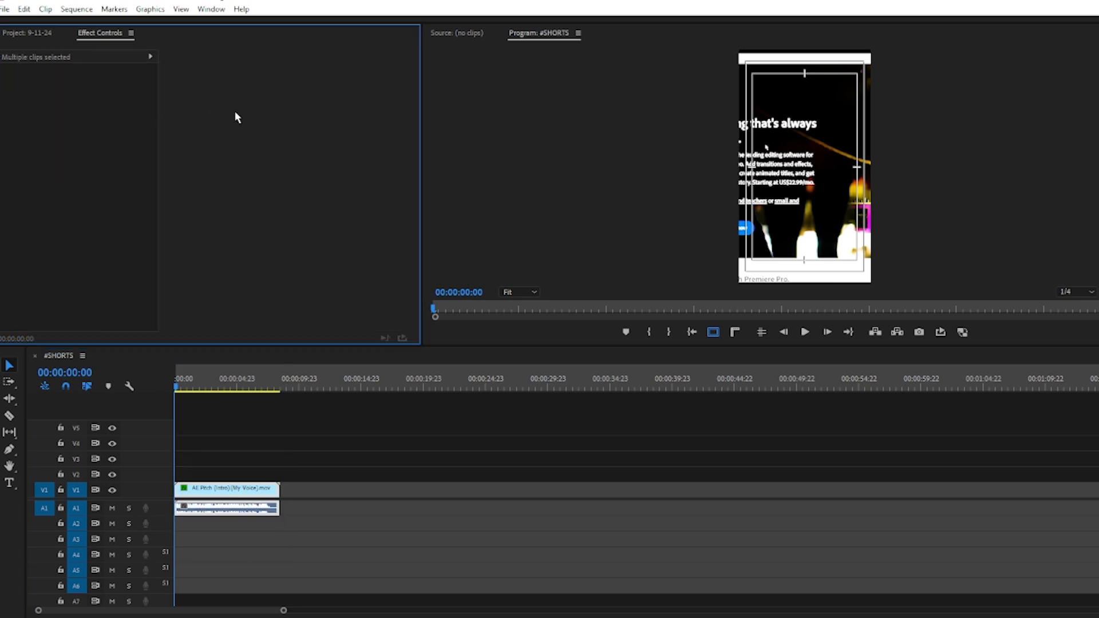
- Restore the Effects panel from the Window menu and search 'COLOR KEY' to show Video Effects > Keying
click(211, 10)
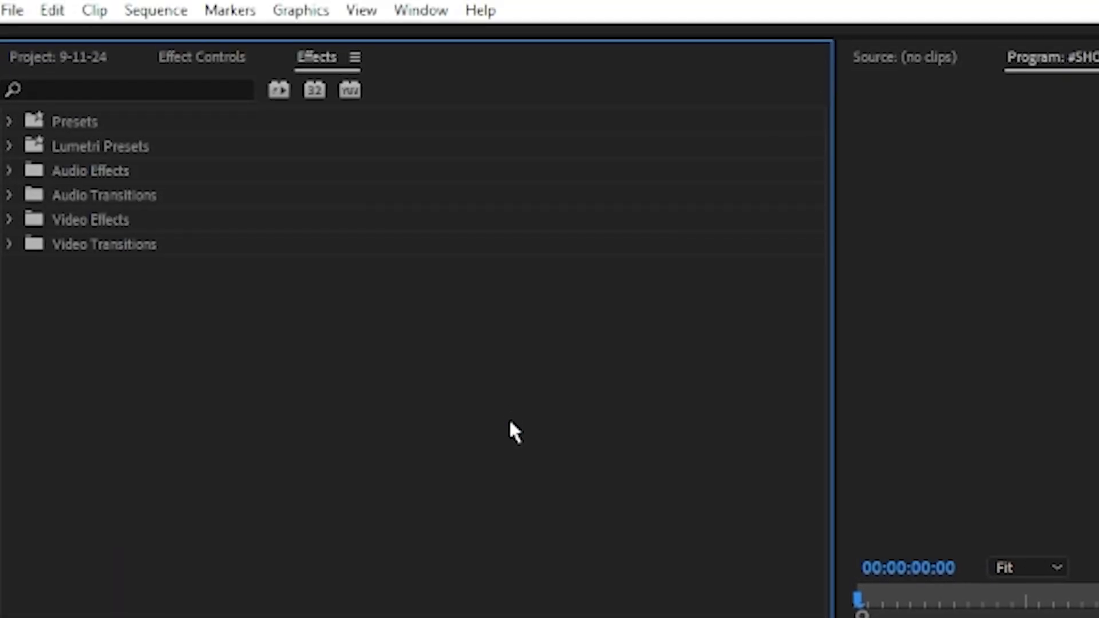
click(421, 11)
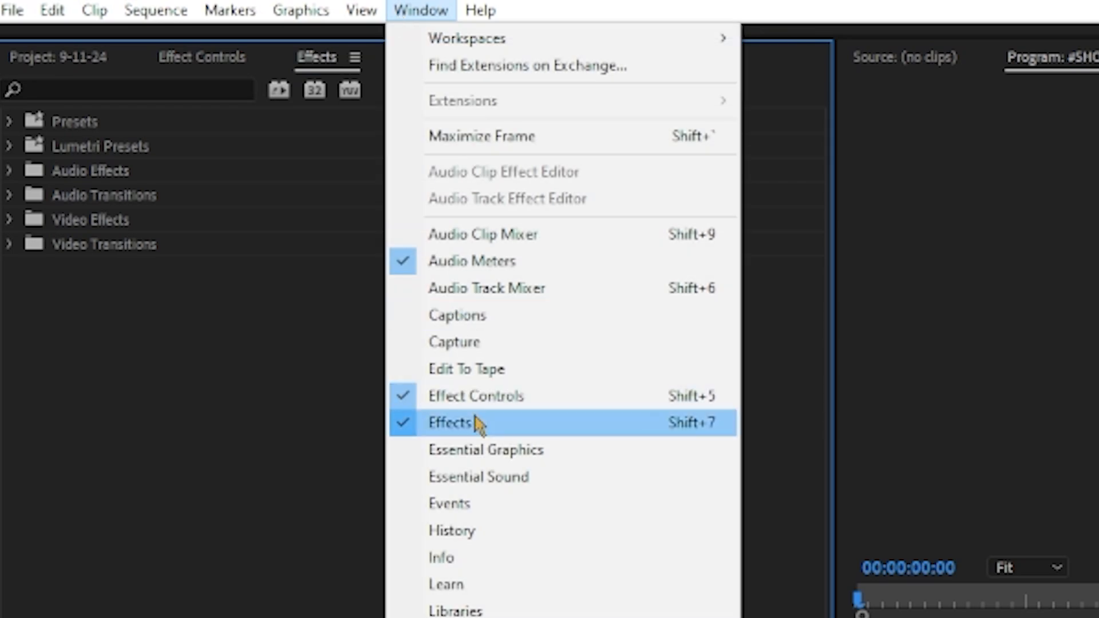
click(449, 422)
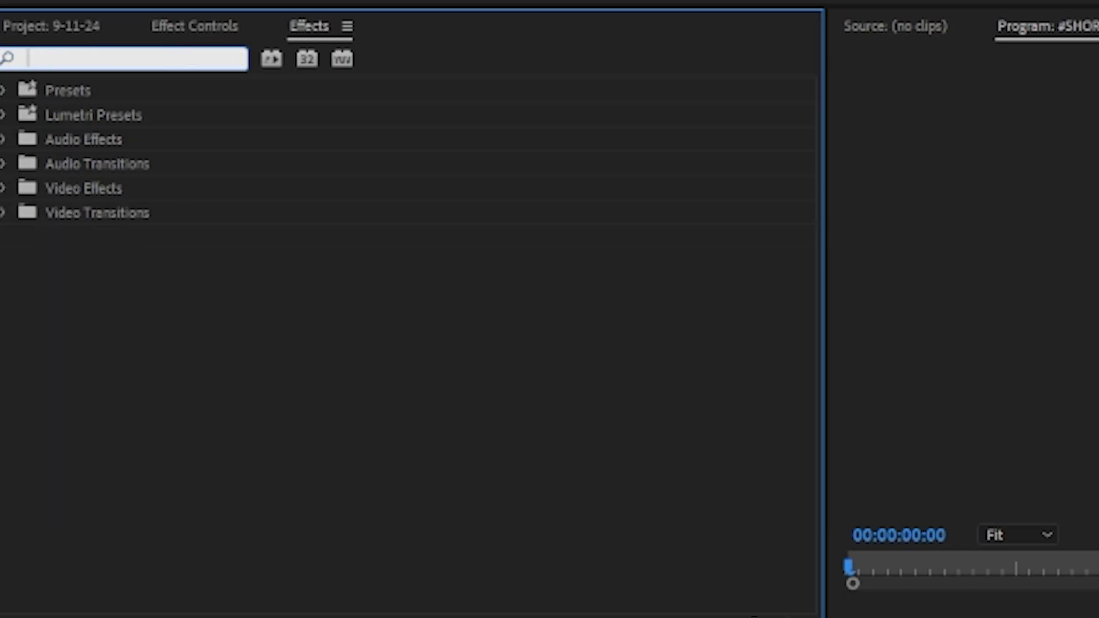
text(COLOR KEY)
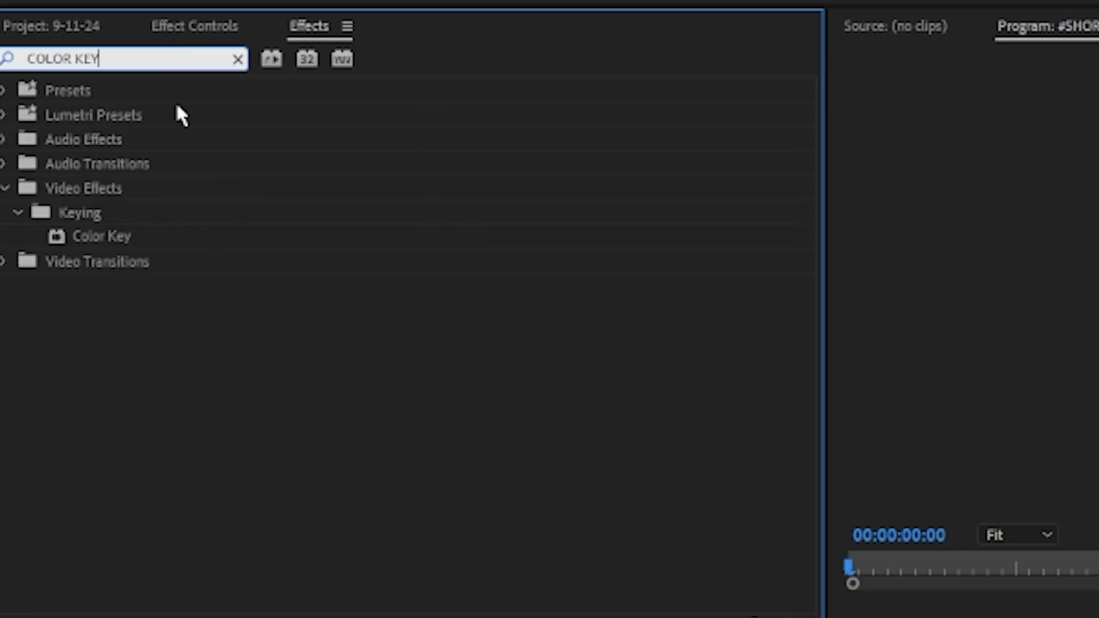